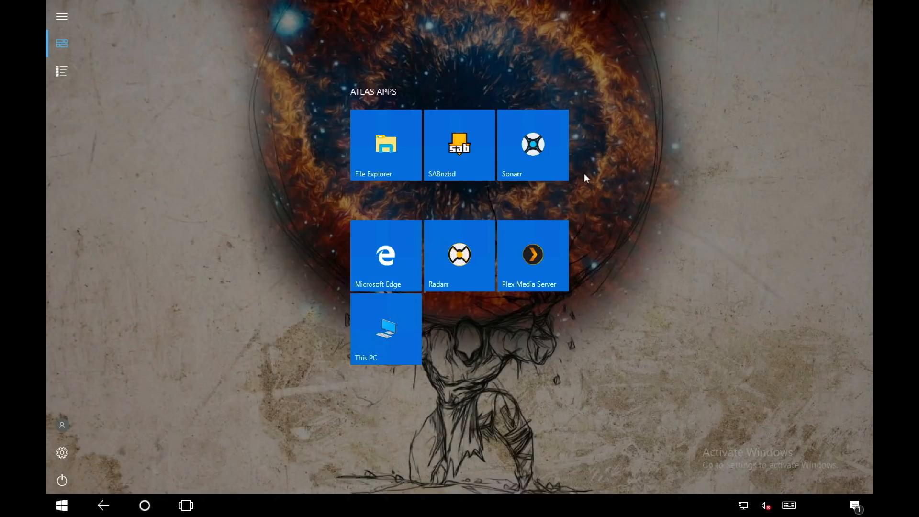
mouse_move(384, 254)
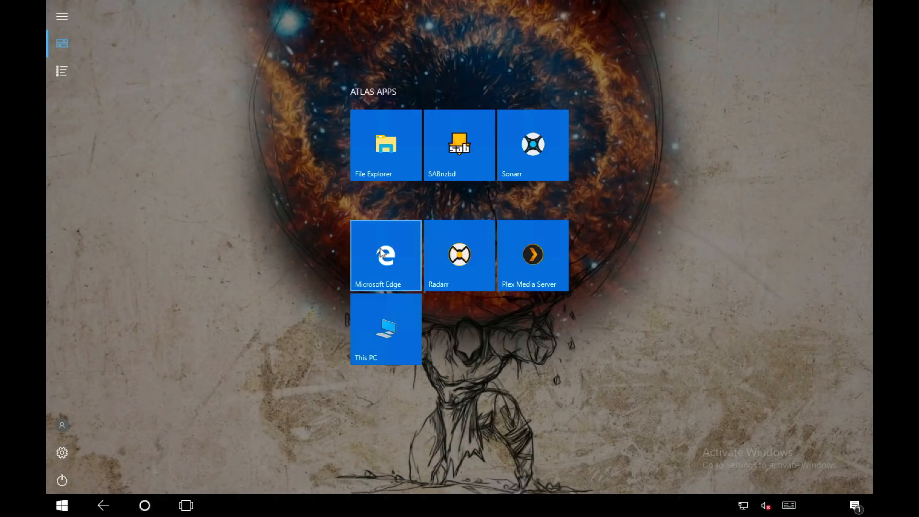
Launch Microsoft Edge to reach the XAMPP download page on apachefriends.org
click(386, 255)
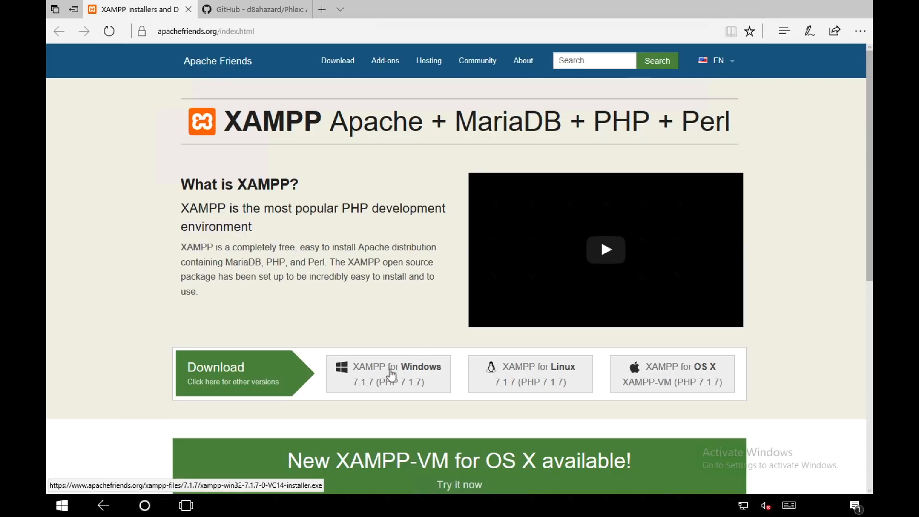
Download the XAMPP for Windows 7.1.7 installer and run it
click(388, 373)
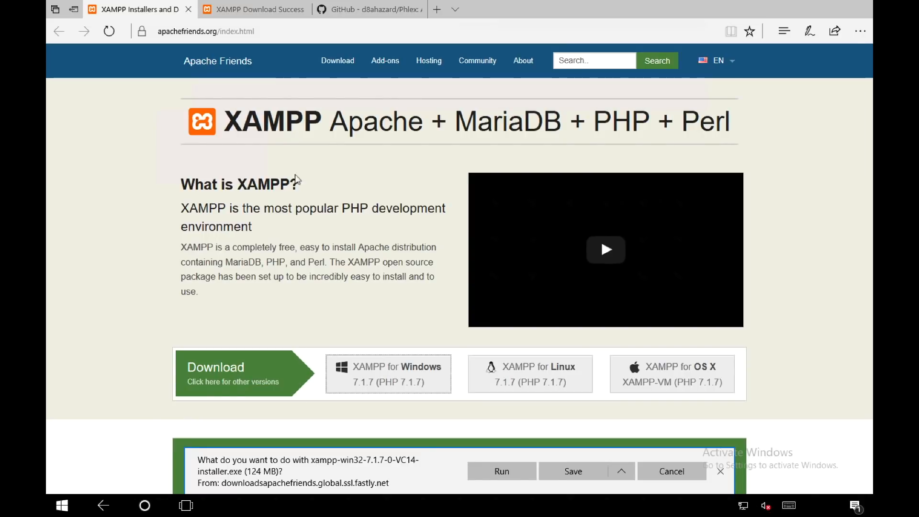
click(573, 470)
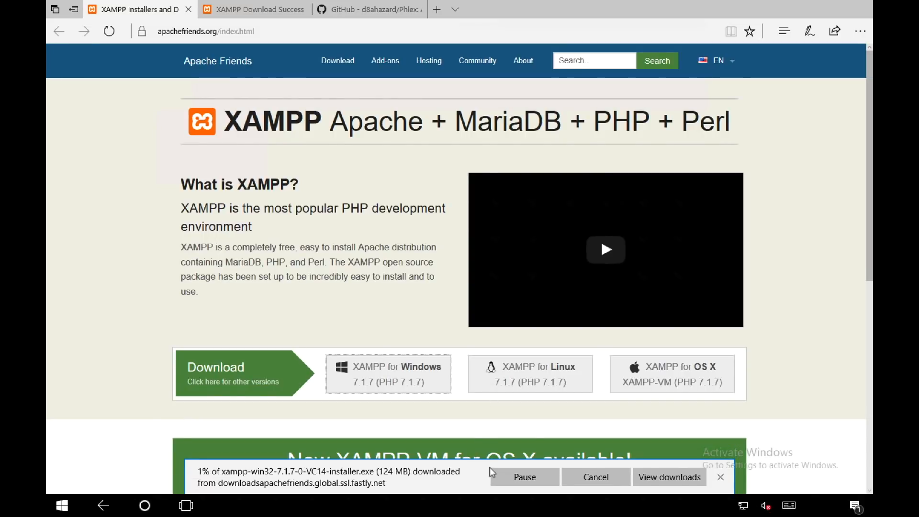
mouse_move(289, 163)
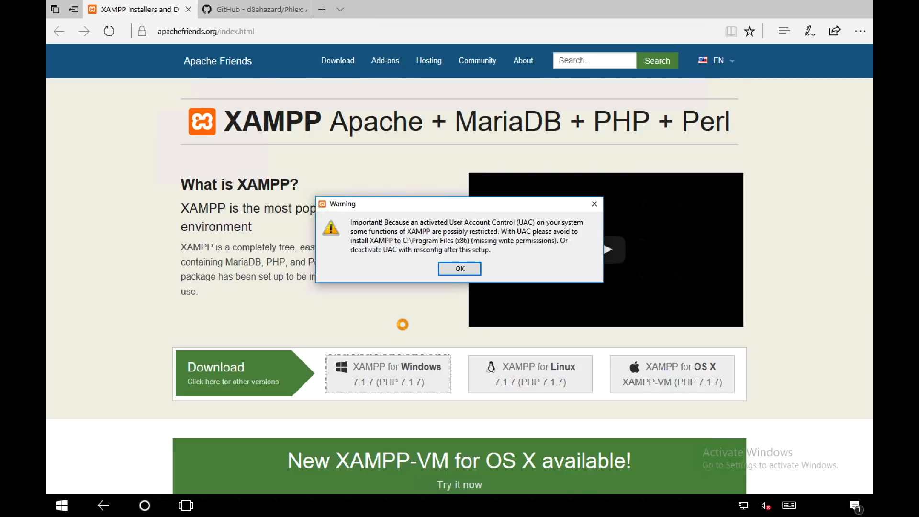
Install XAMPP with all components and allow Apache through the firewall
click(460, 268)
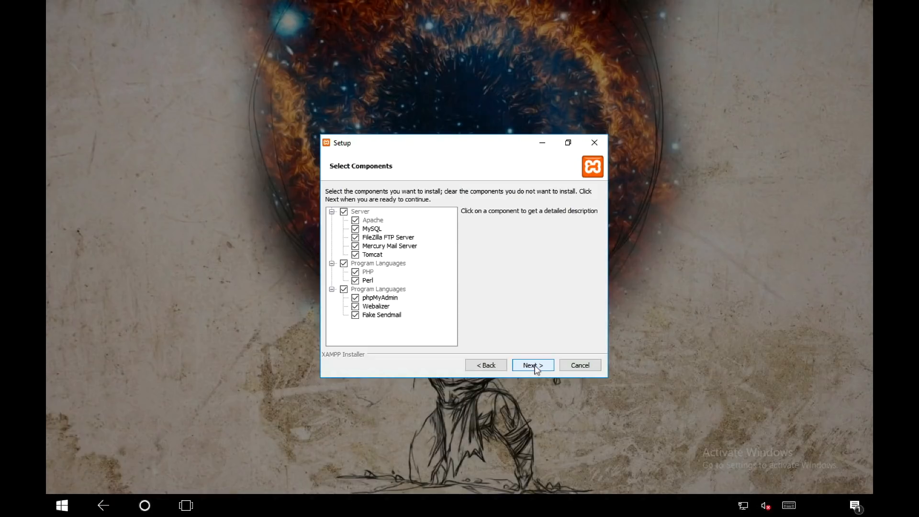
click(532, 364)
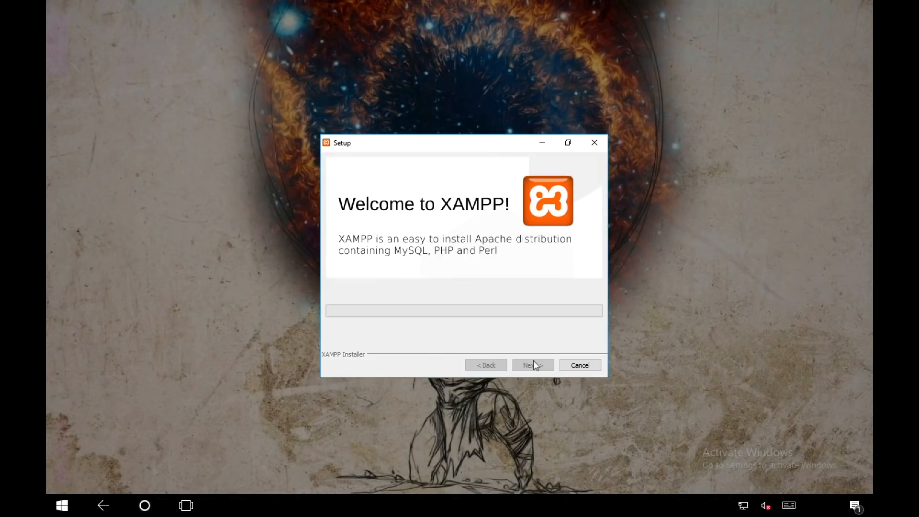
click(532, 364)
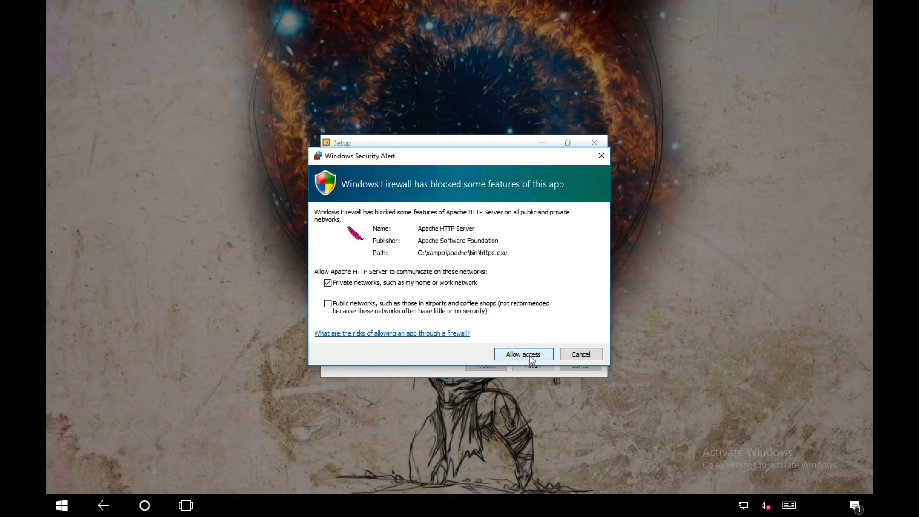
click(522, 354)
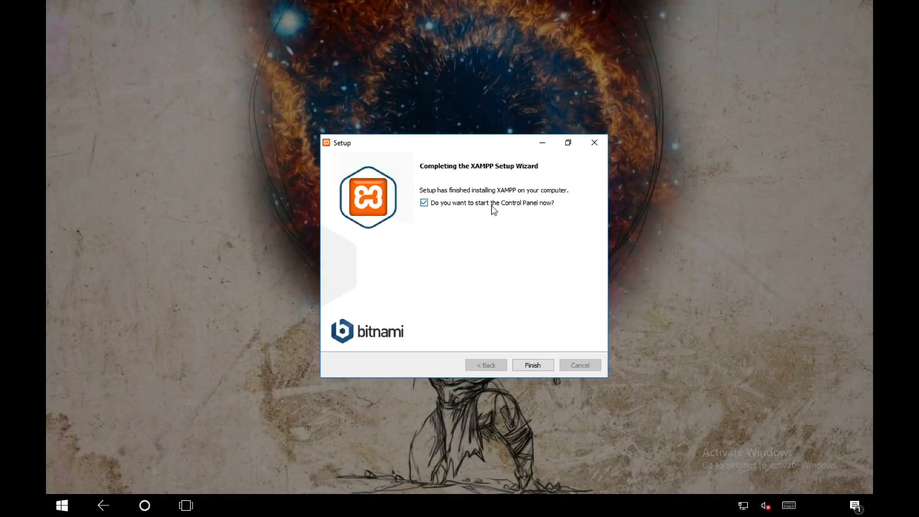
mouse_move(460, 218)
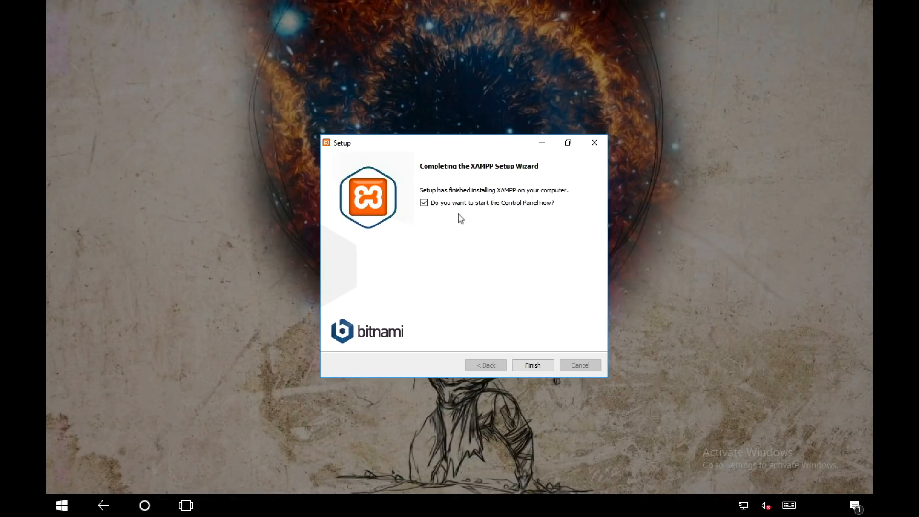
mouse_move(527, 219)
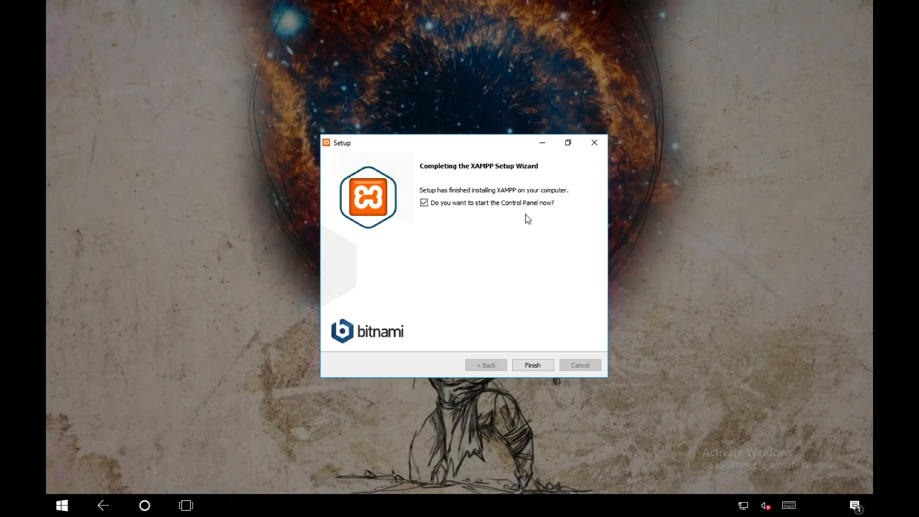
Finish the installer and keep English as the Control Panel language
click(532, 364)
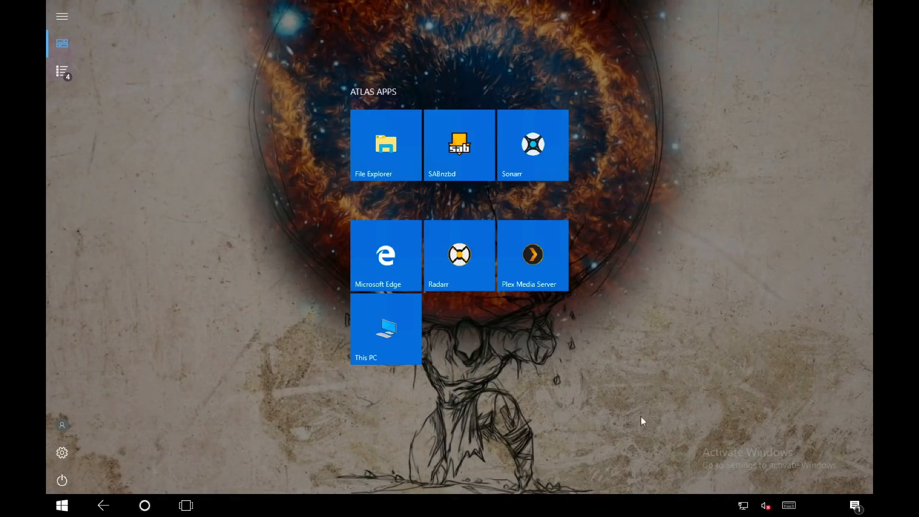
mouse_move(574, 284)
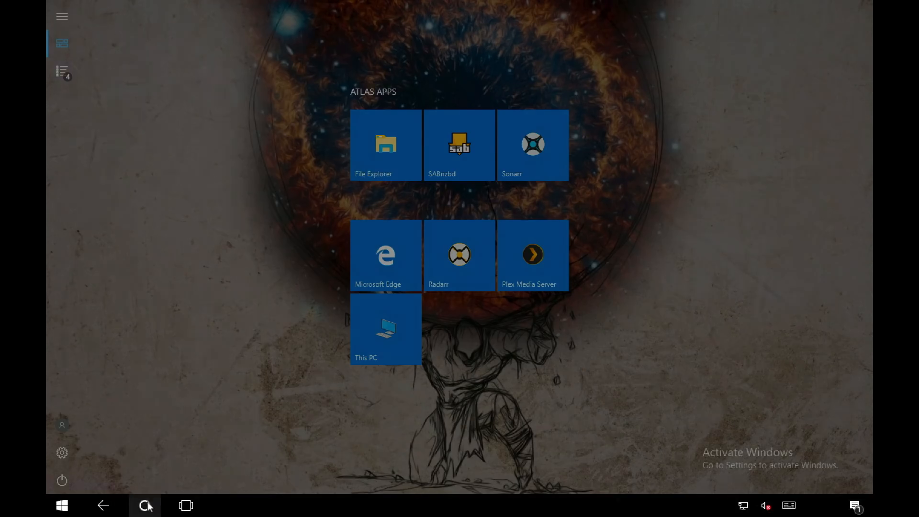
text(xampp)
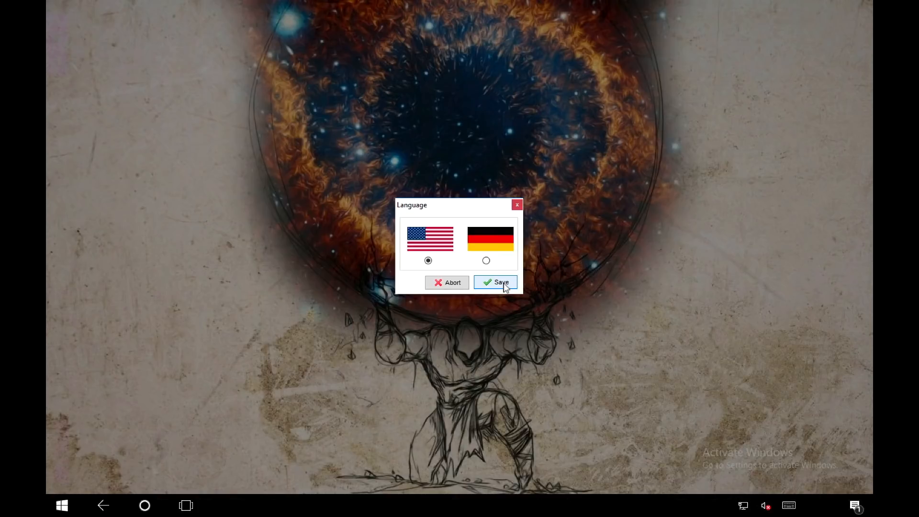
click(495, 282)
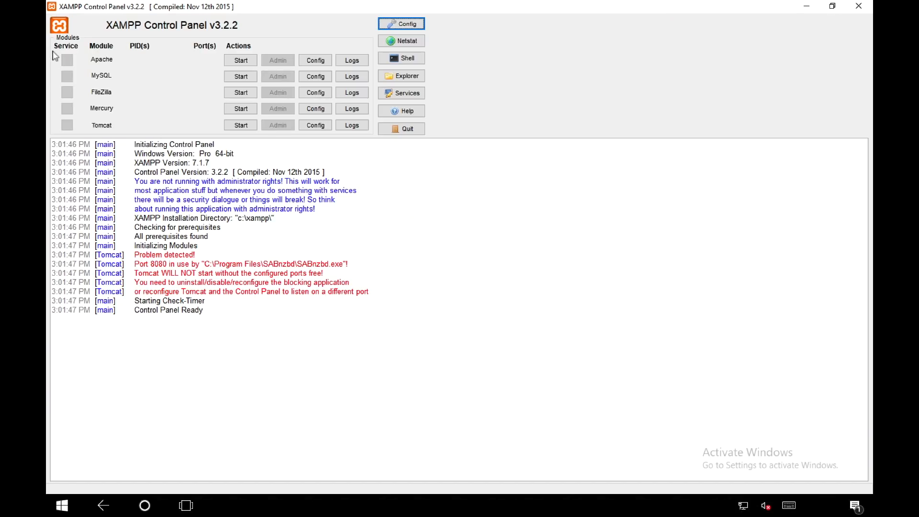
mouse_move(104, 83)
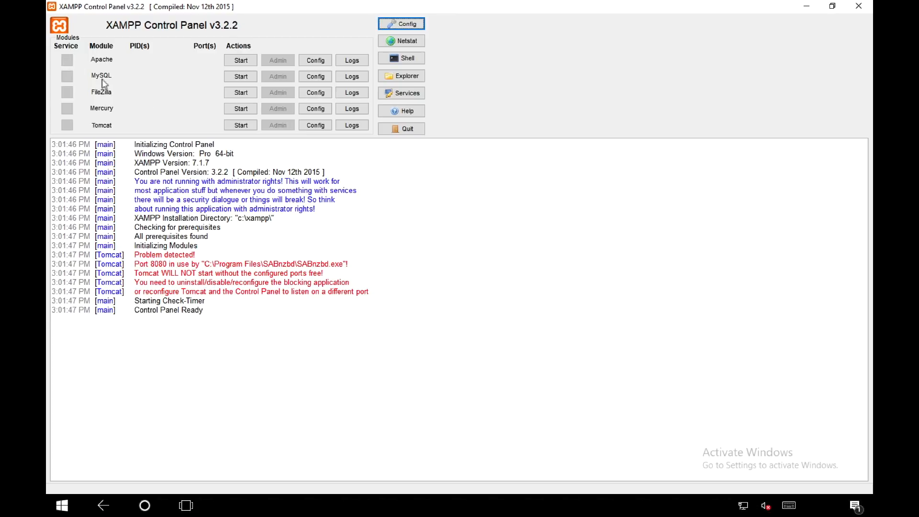
Start Apache on ports 80 and 443, then minimize the Control Panel
click(240, 60)
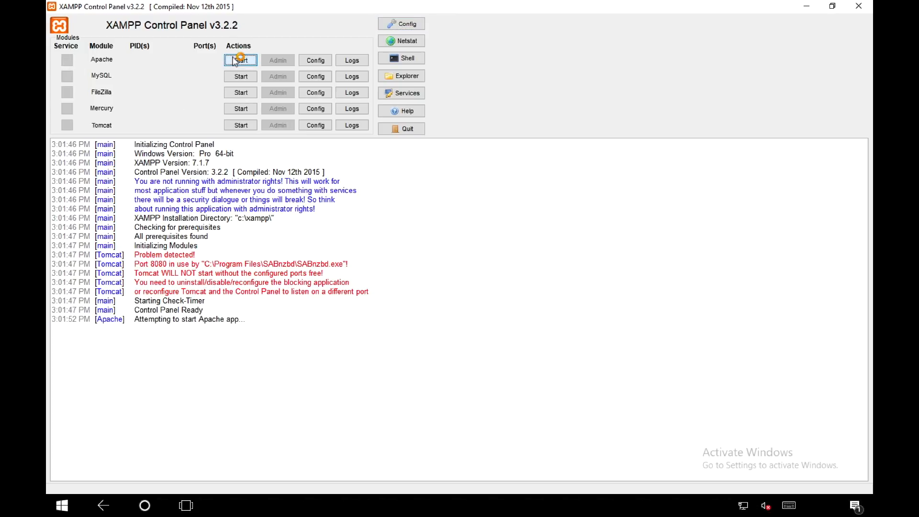
click(241, 60)
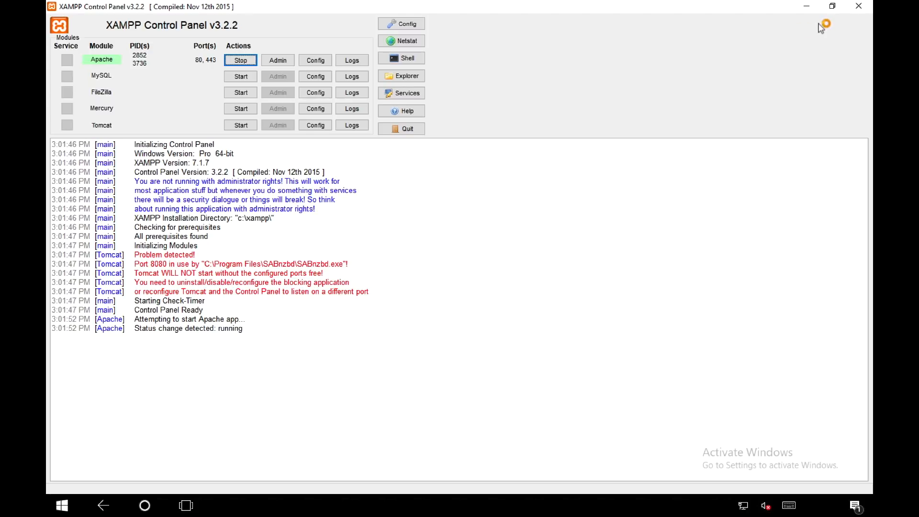
mouse_move(805, 6)
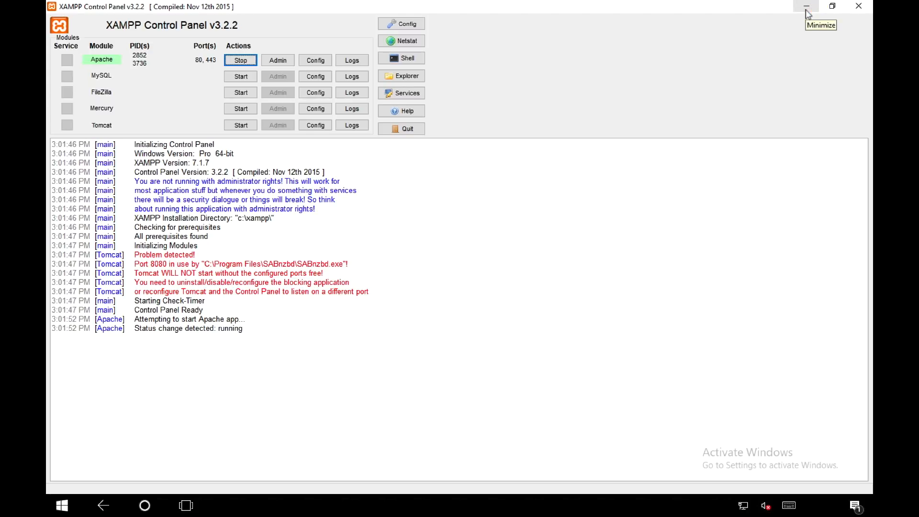
click(805, 7)
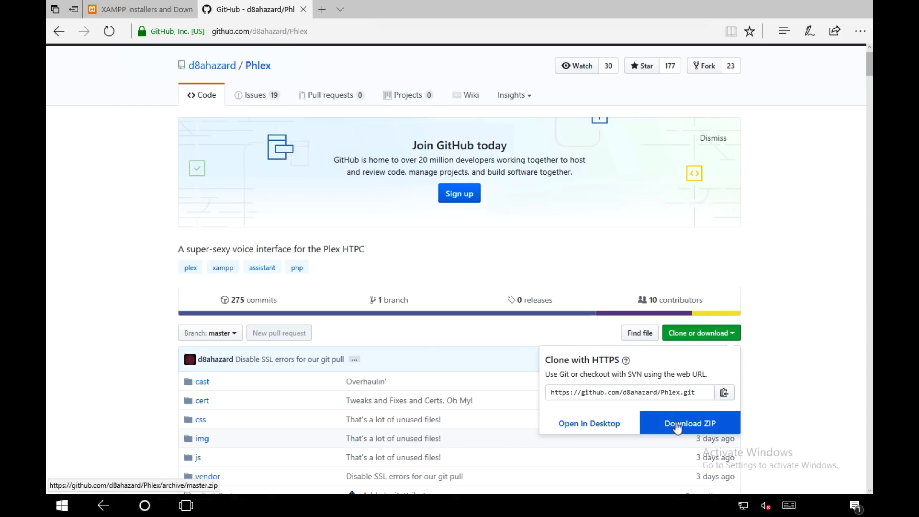
Download Phlex-master.zip from GitHub via Save As into the Downloads folder
click(689, 422)
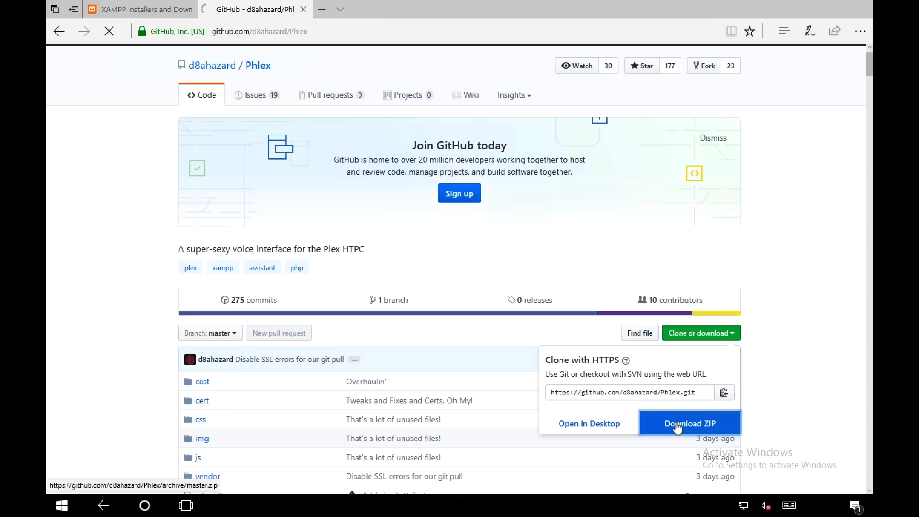
click(689, 423)
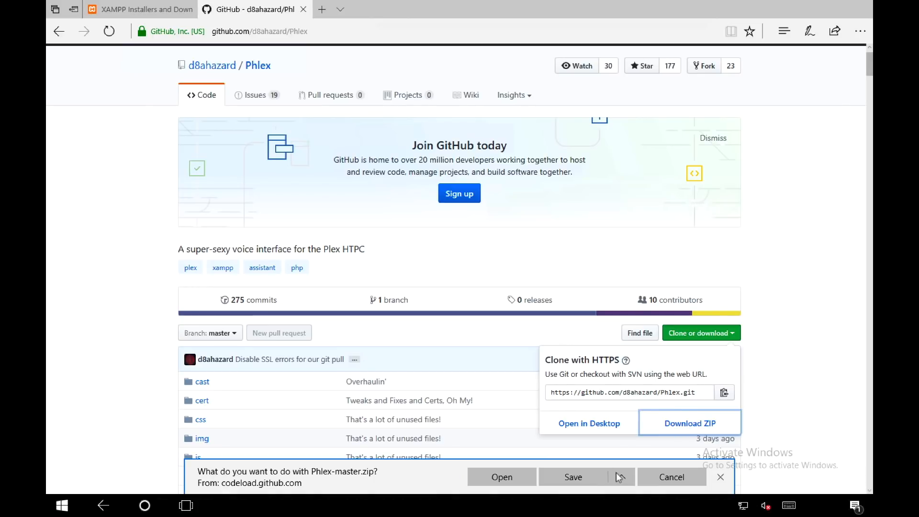
click(622, 477)
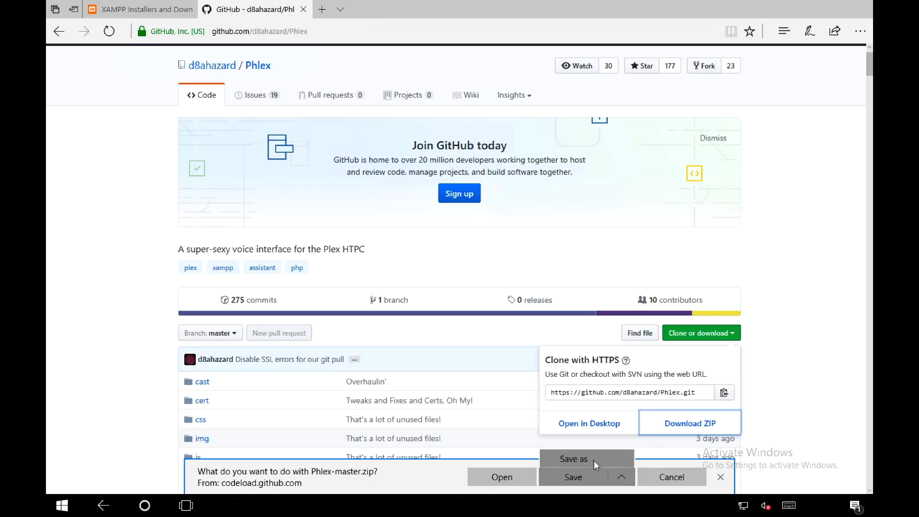
click(573, 459)
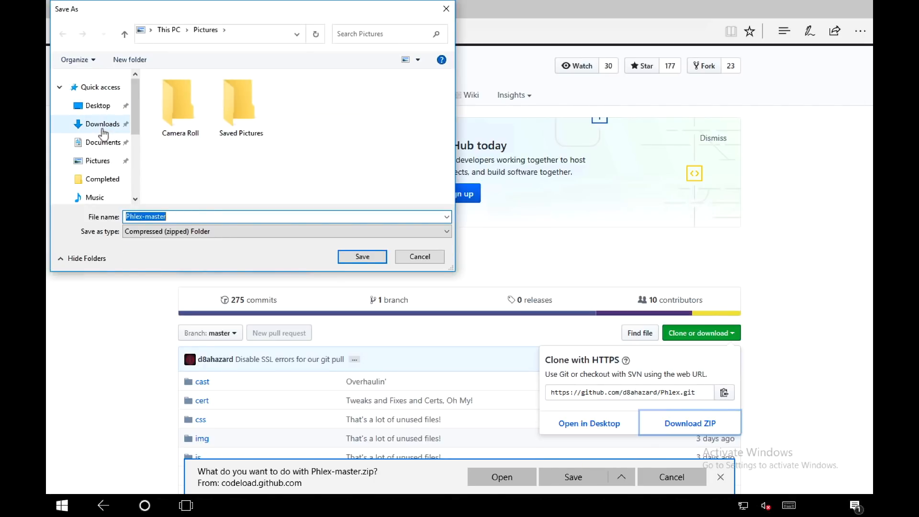
click(104, 124)
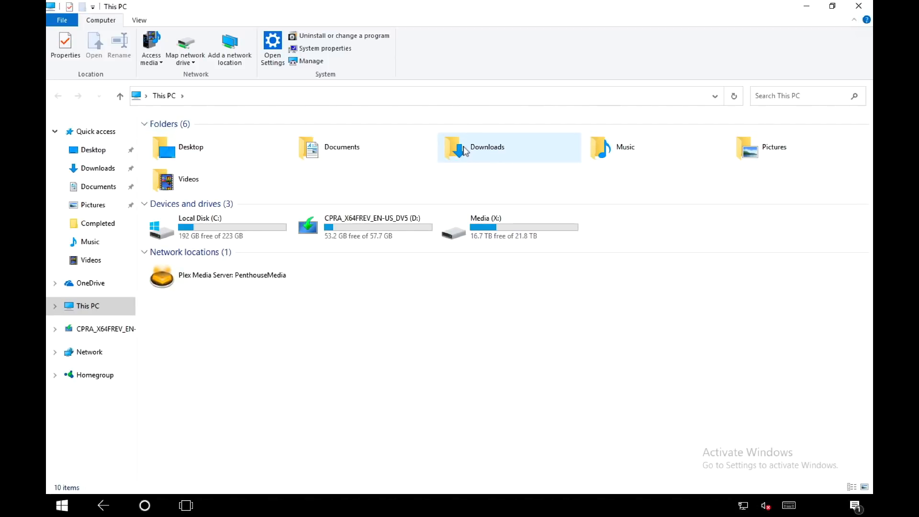
Extract the Phlex-master download and rename its folder to phlex
double_click(486, 146)
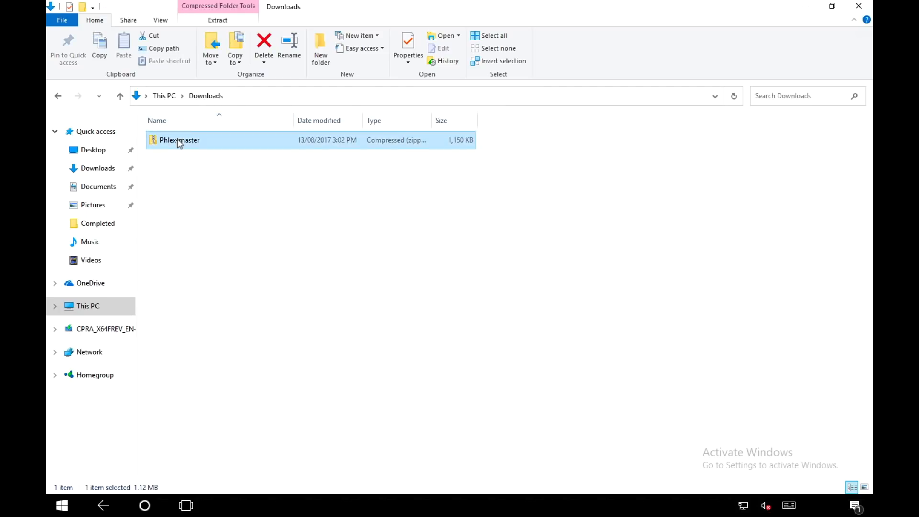
double_click(179, 139)
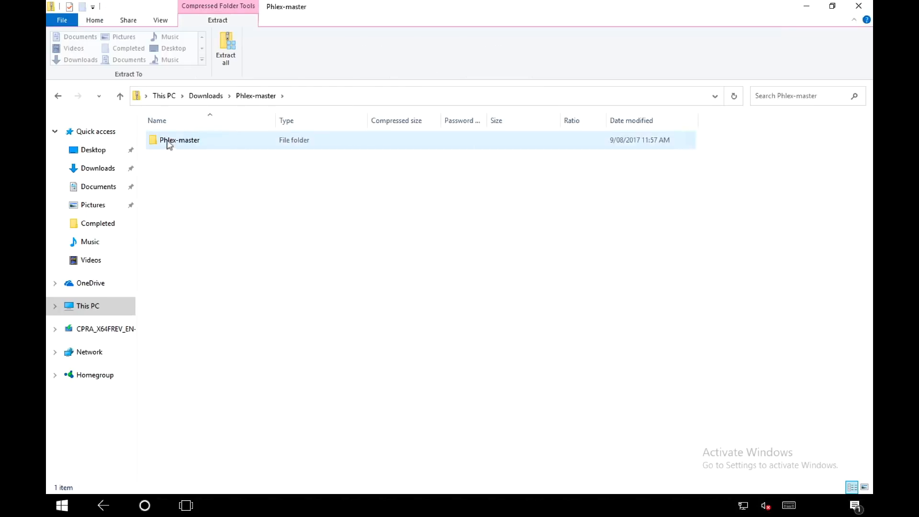
double_click(179, 140)
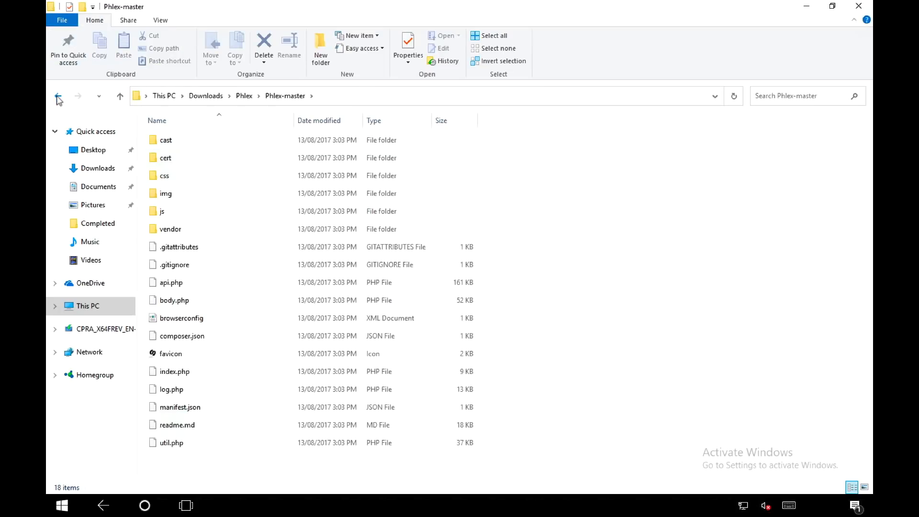
right_click(180, 140)
text(ph)
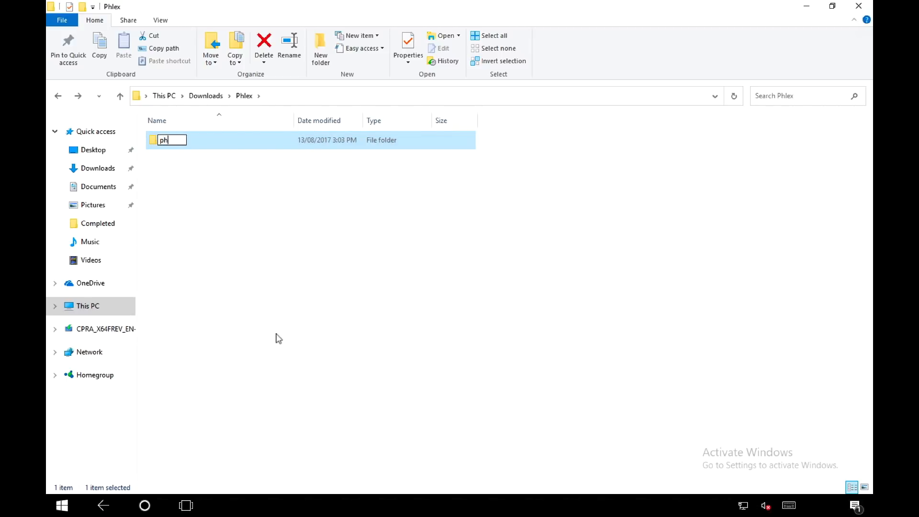
key(Enter)
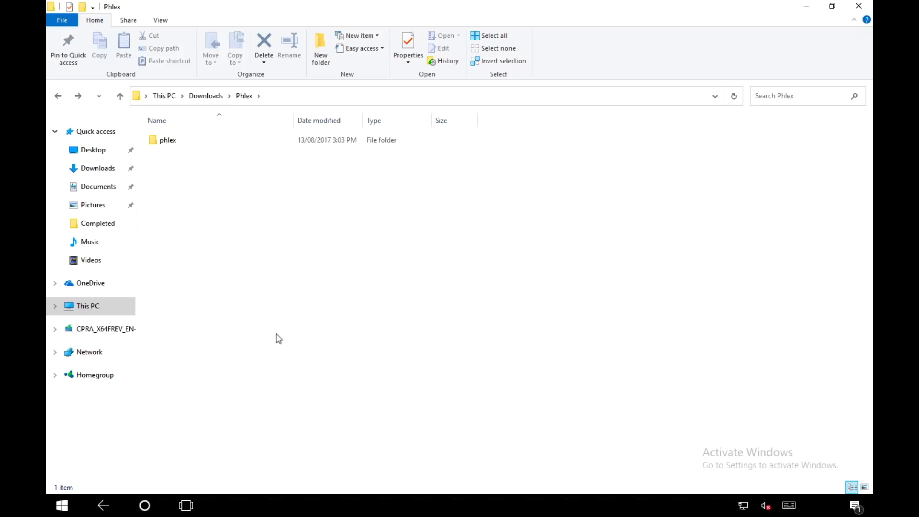
Copy the phlex folder into C:\xampp\htdocs
click(168, 139)
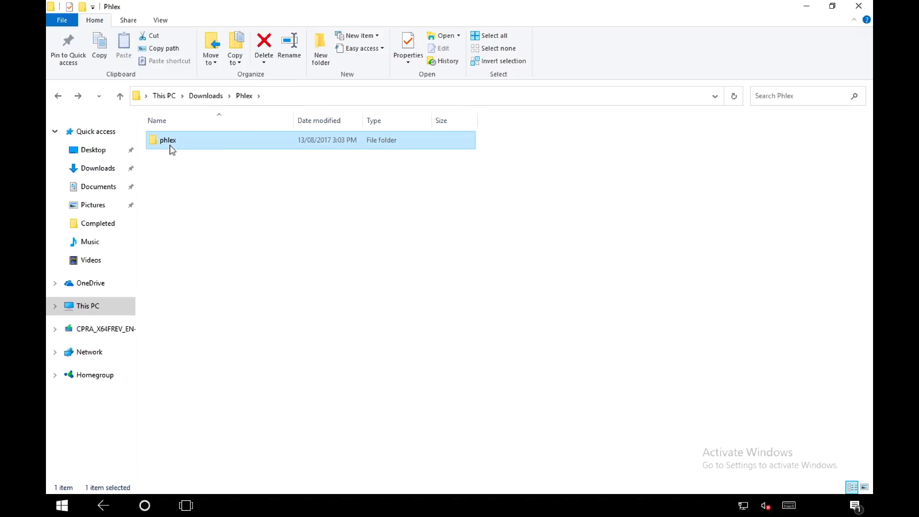
right_click(171, 149)
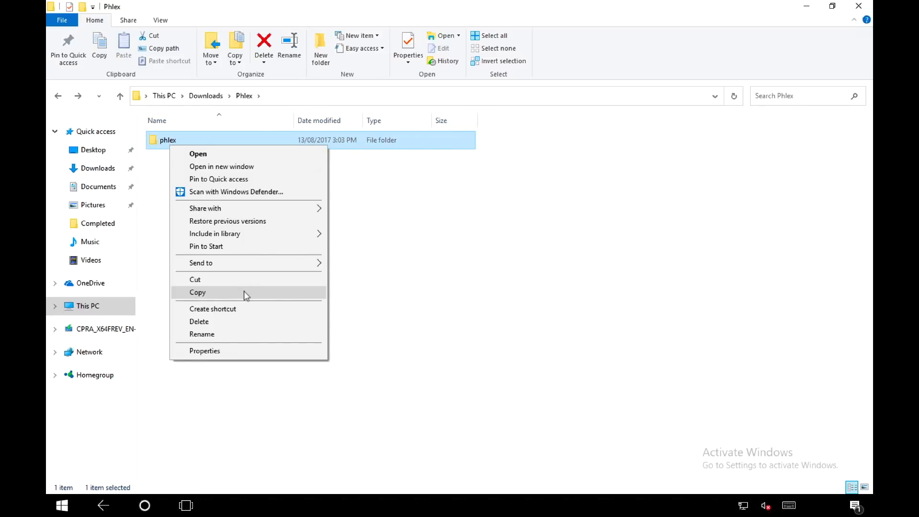
click(197, 291)
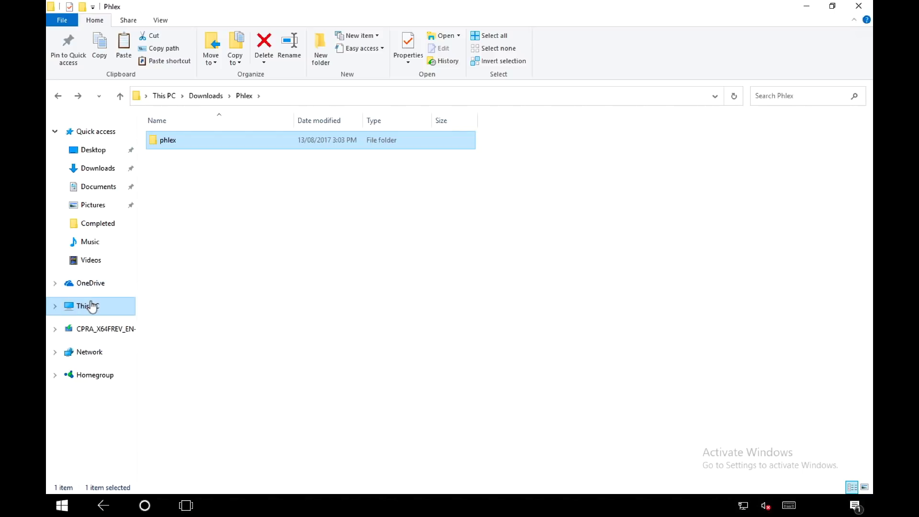
click(88, 305)
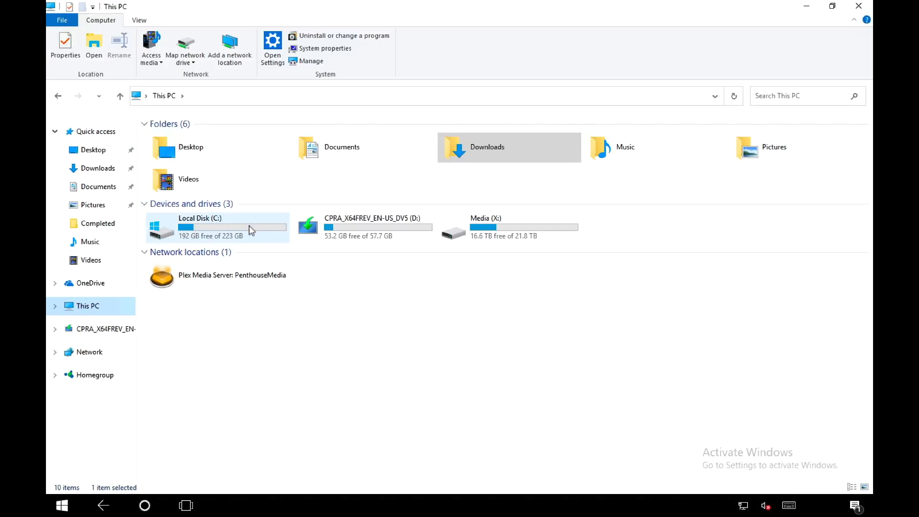
double_click(199, 226)
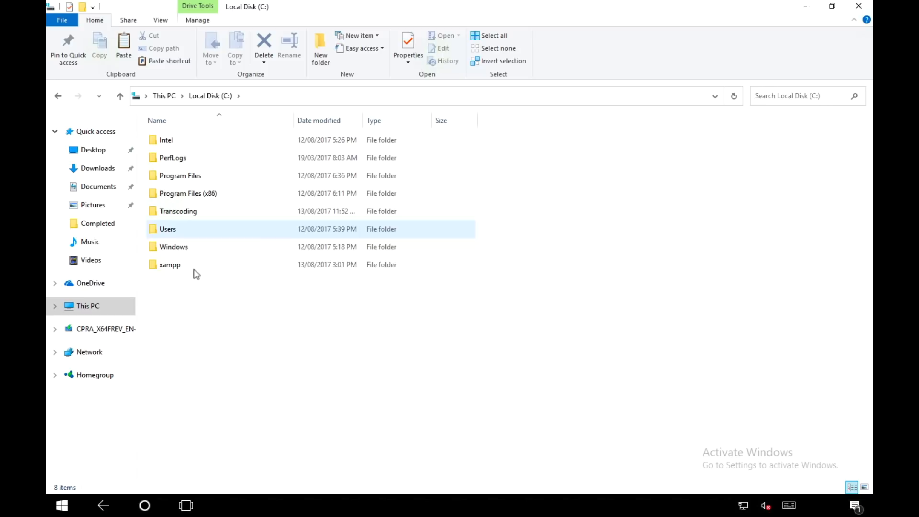
double_click(170, 264)
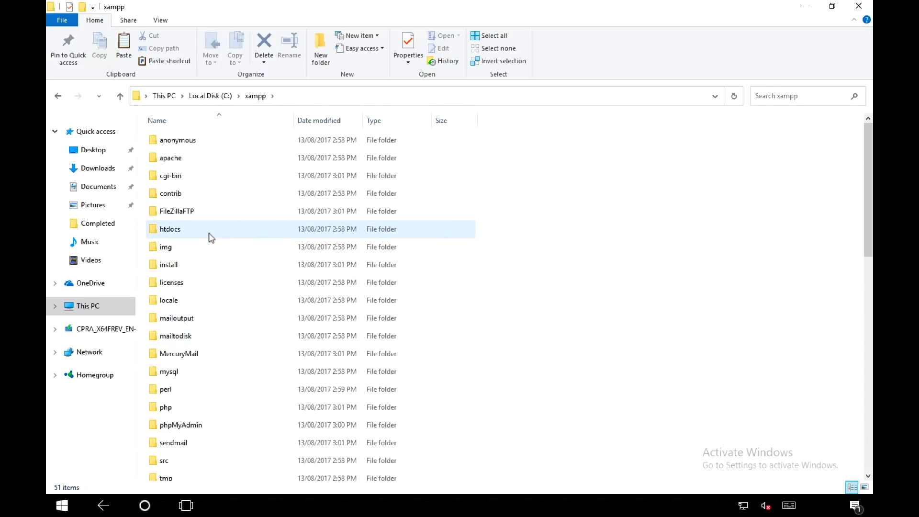
double_click(169, 228)
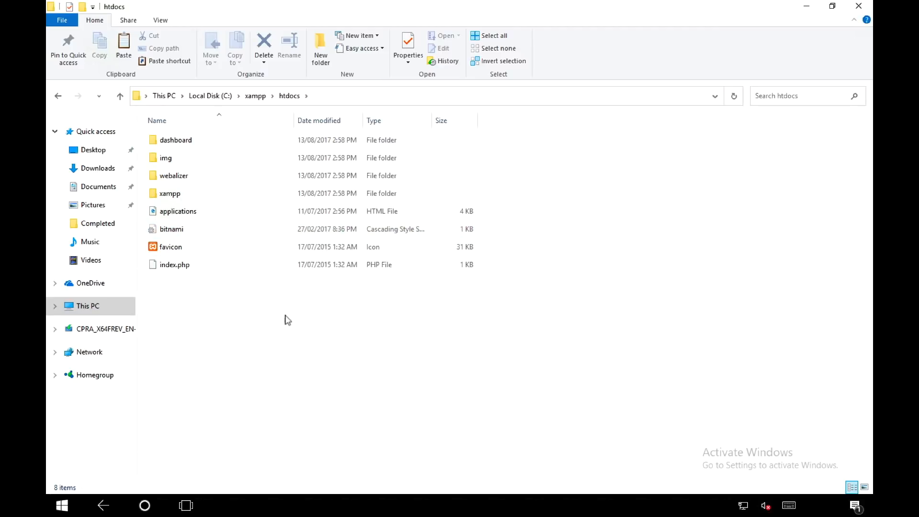
right_click(287, 319)
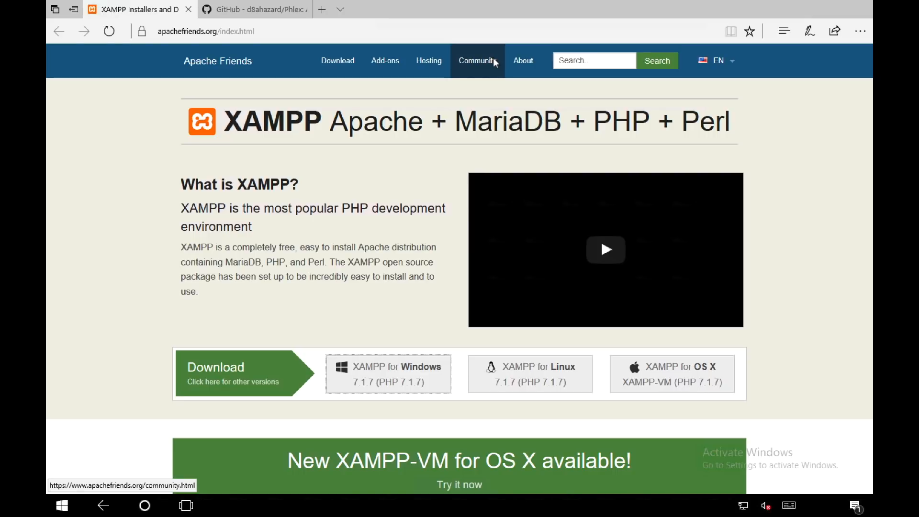
Reopen XAMPP Control Panel, restart Apache, and return to Edge
click(144, 505)
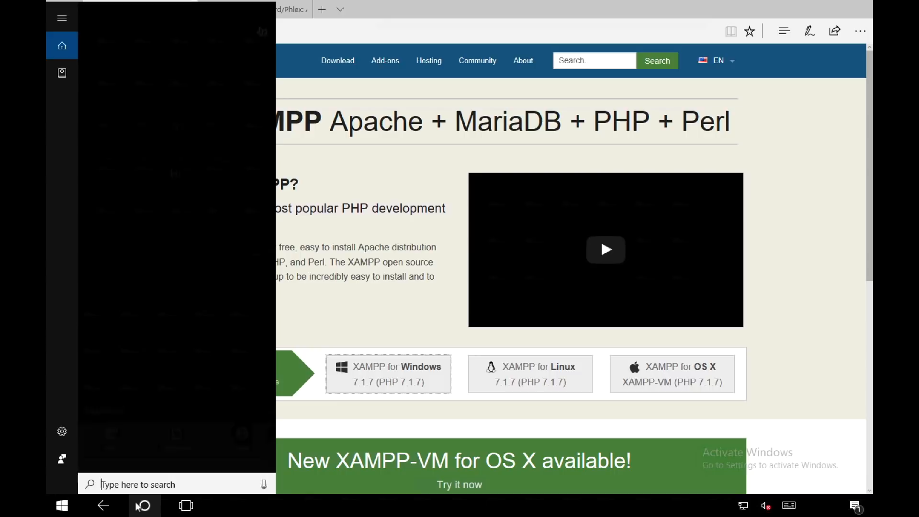
text(xampp)
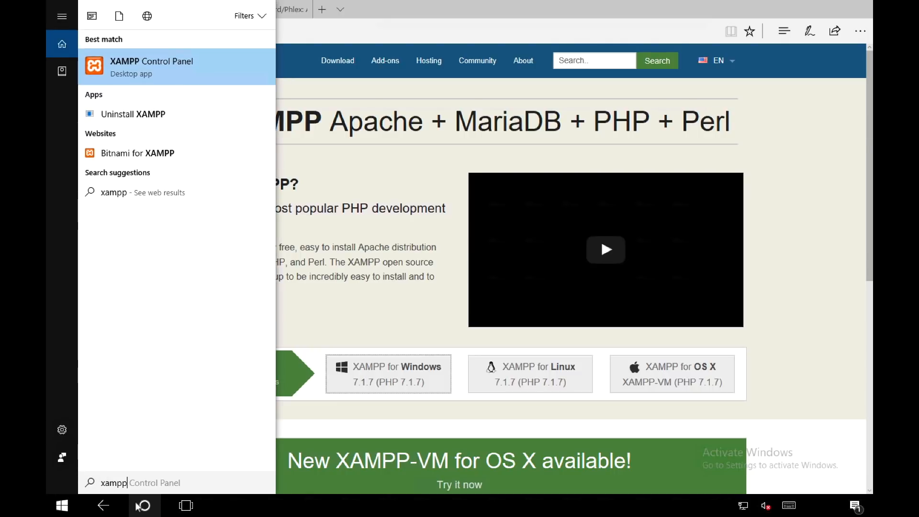
click(151, 66)
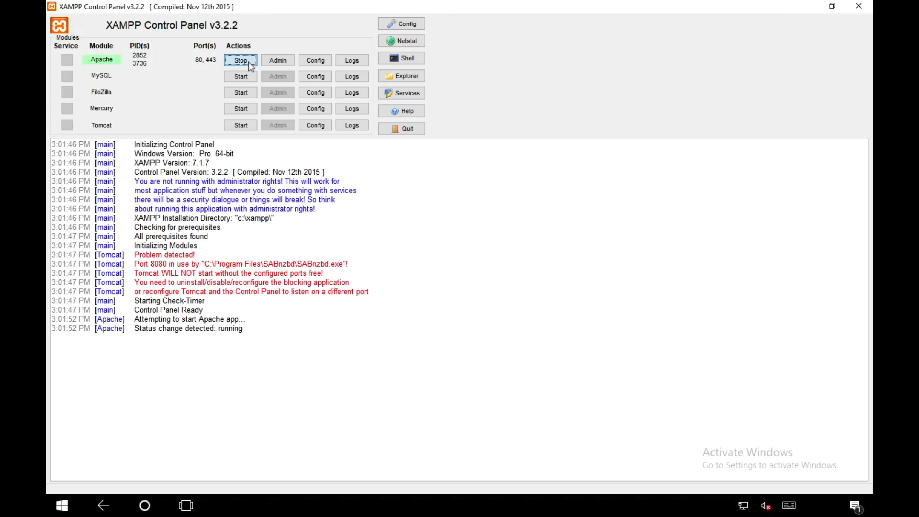
click(240, 60)
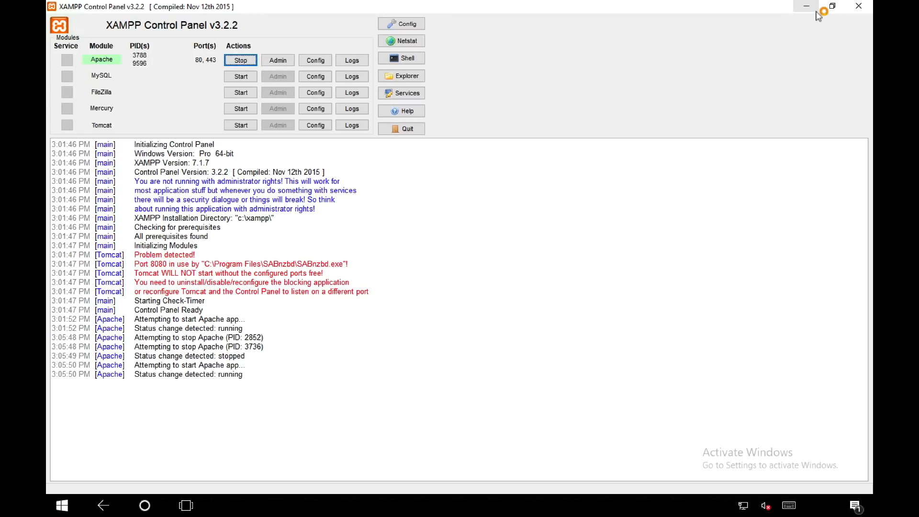
click(61, 504)
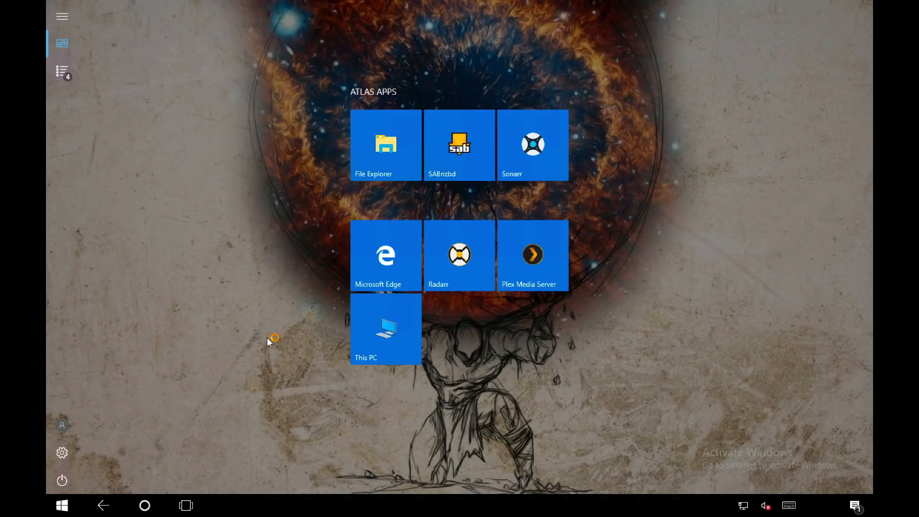
click(385, 255)
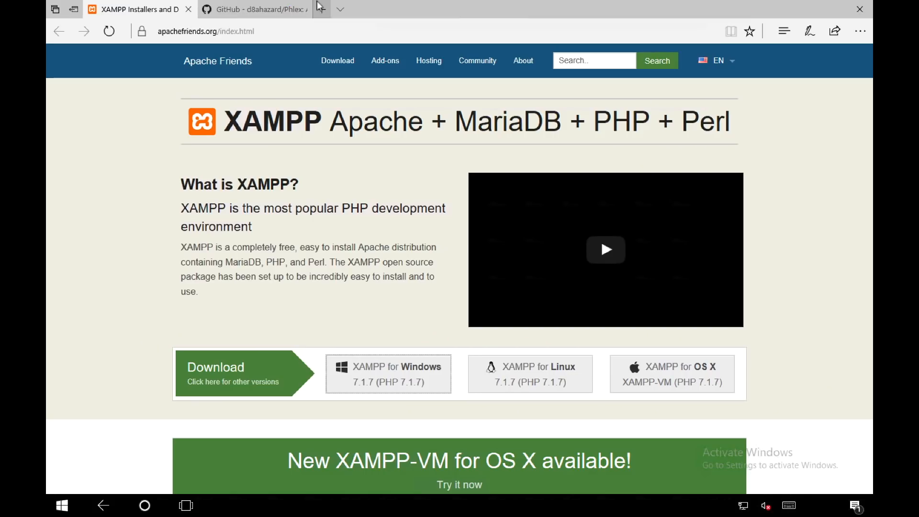
Open localhost/phlex in a new tab and submit the welcome login
click(340, 9)
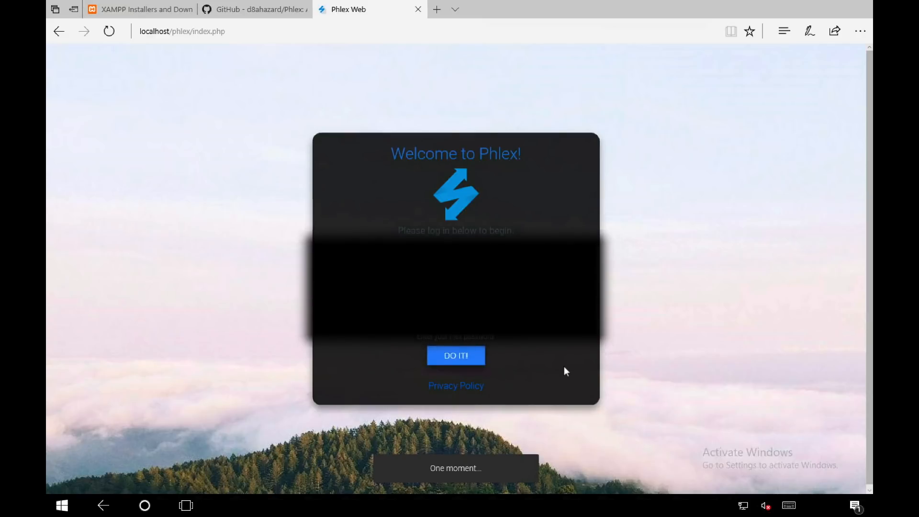
click(455, 355)
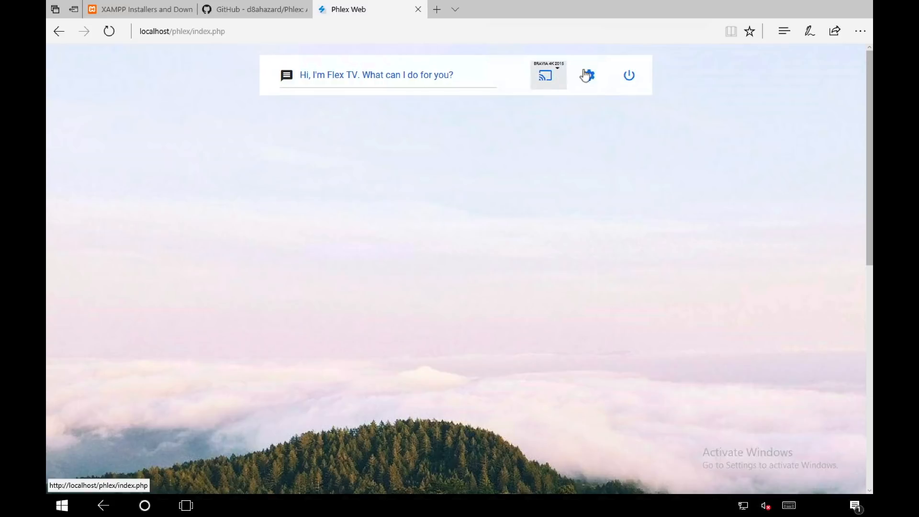
mouse_move(445, 120)
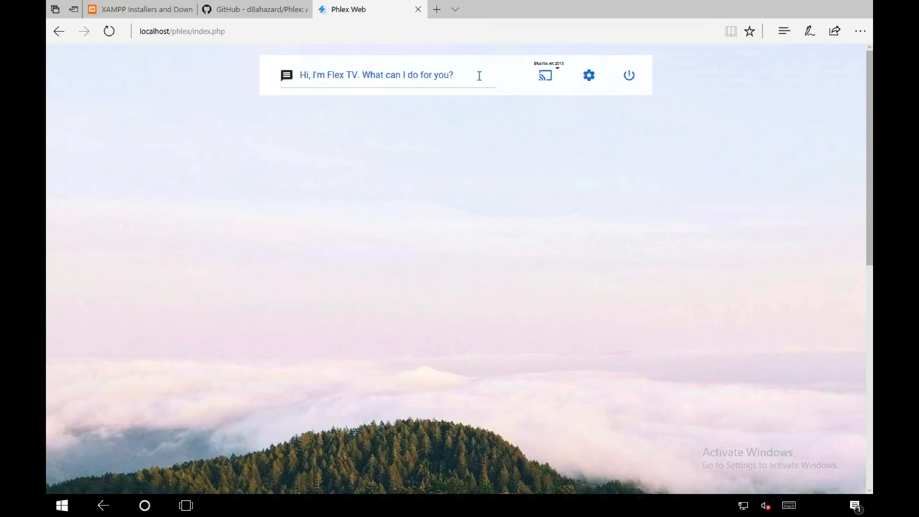
mouse_move(545, 75)
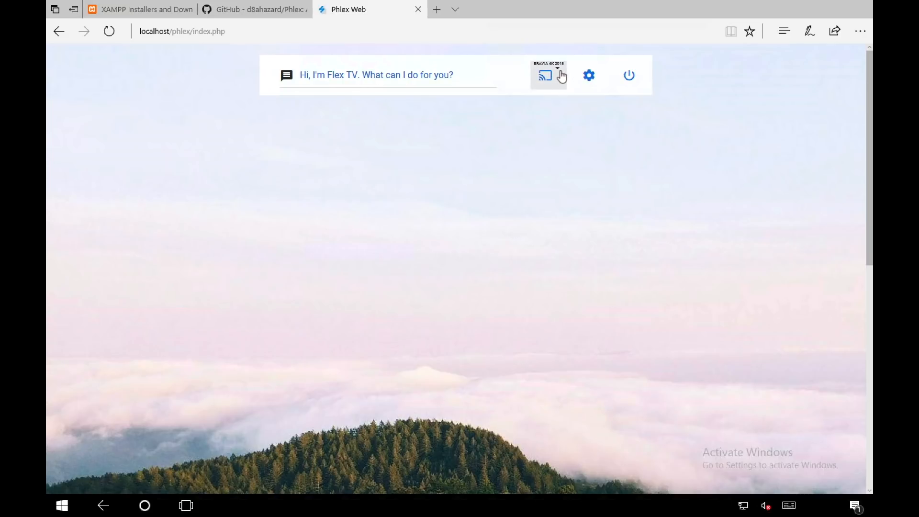
Open the cast dropdown listing BRAVIA 4K 2015 as the player
click(545, 75)
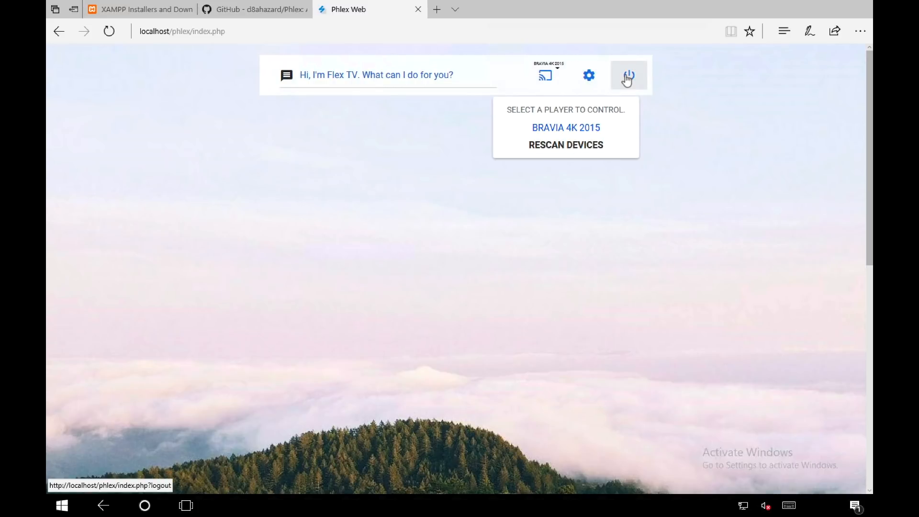
mouse_move(588, 76)
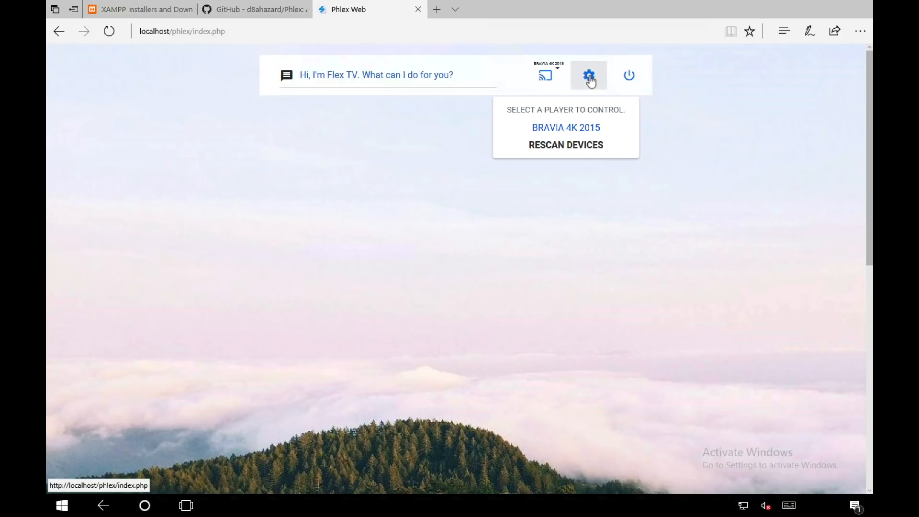
Open Phlex settings and scroll the General tab to account linking and Webhooks
click(588, 75)
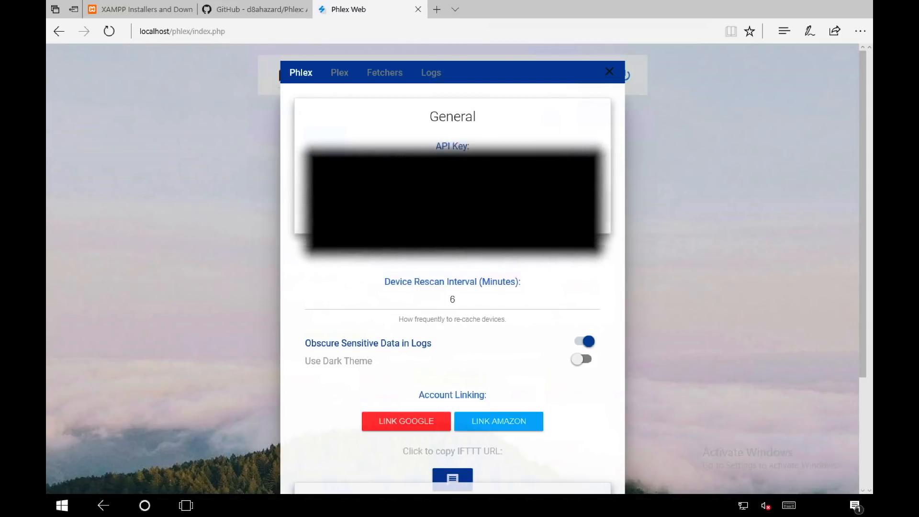
scroll(down, 3)
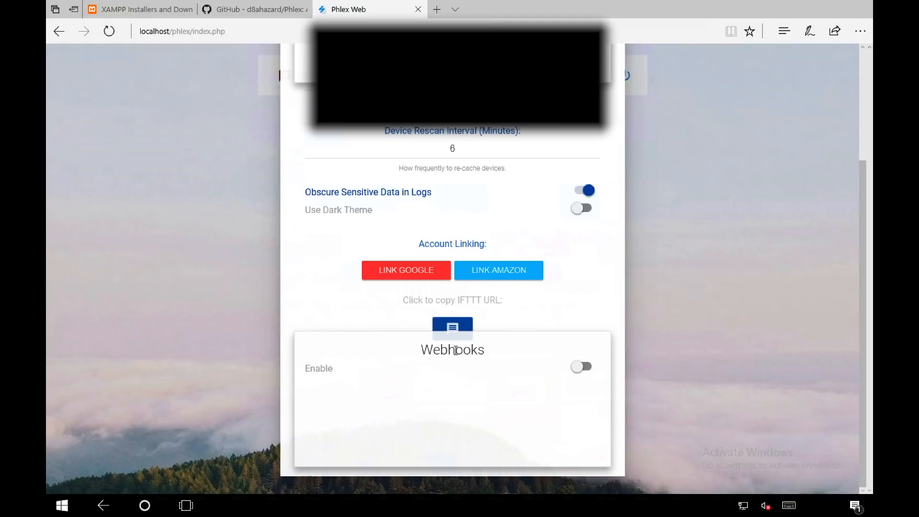
mouse_move(430, 250)
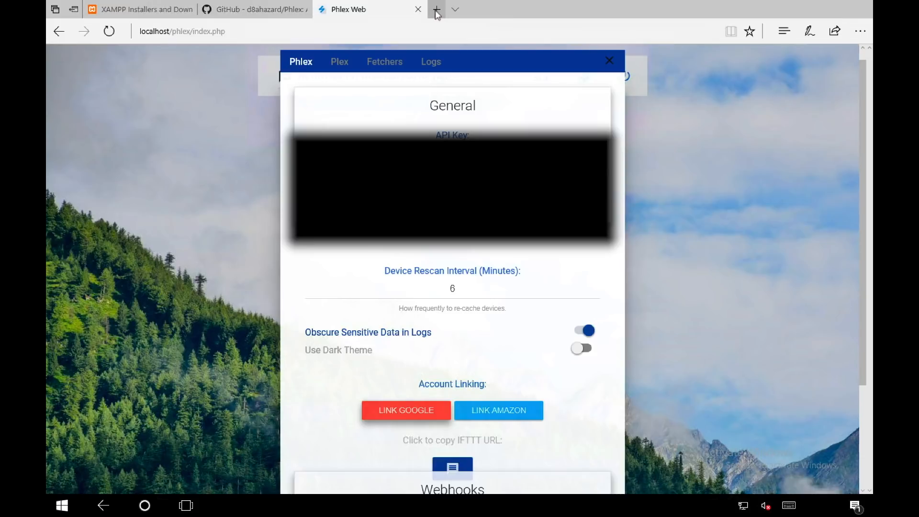
mouse_move(436, 10)
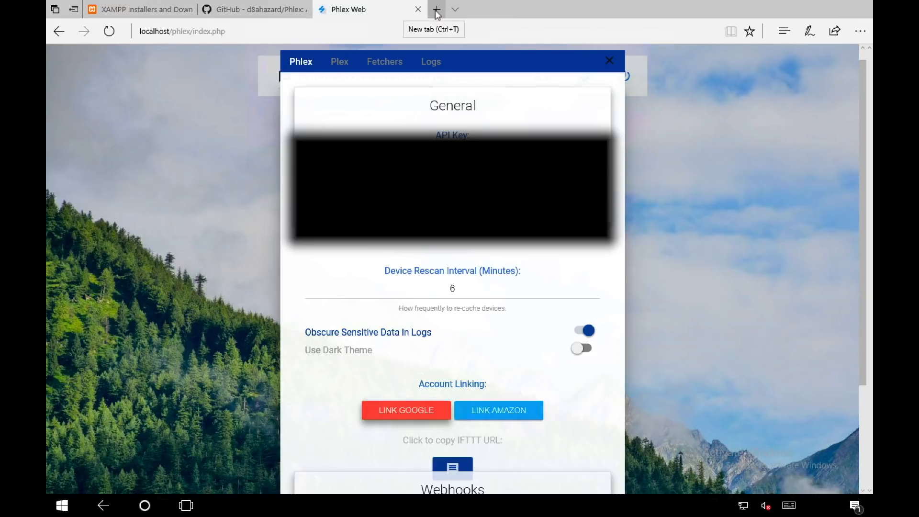
Open router.asus.com in a new tab and reach WAN's Virtual Server / Port Forwarding page
click(436, 9)
text(router.asus.com)
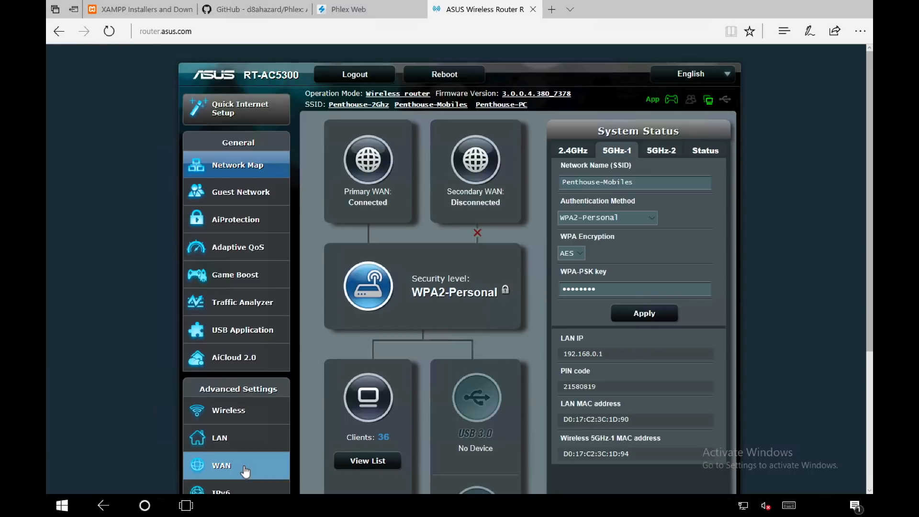
click(221, 465)
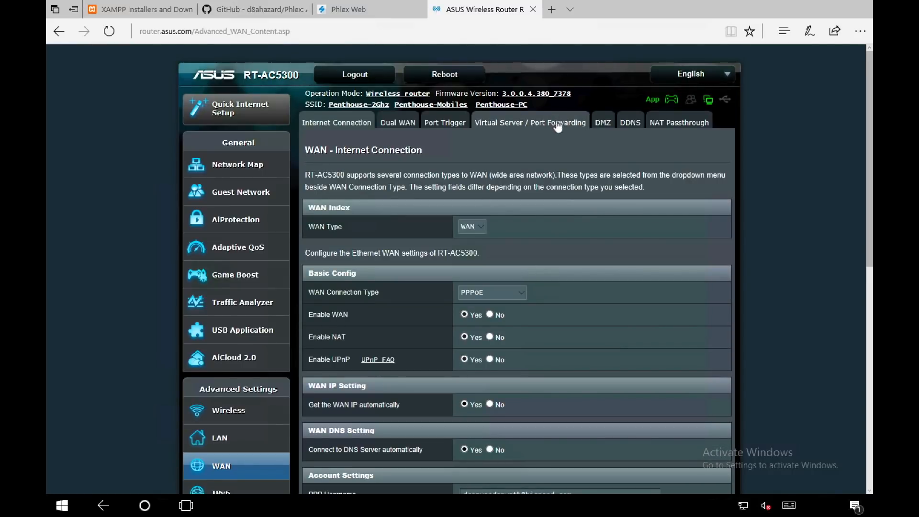
mouse_move(555, 130)
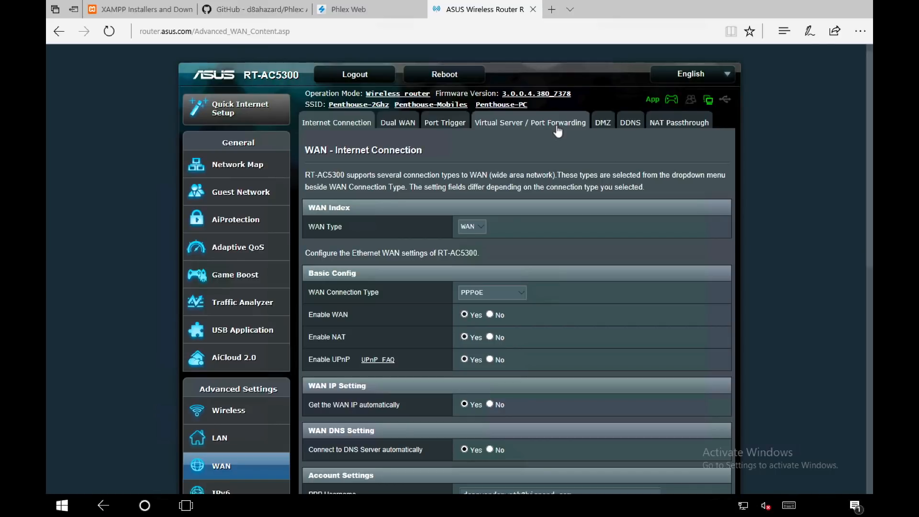
click(530, 122)
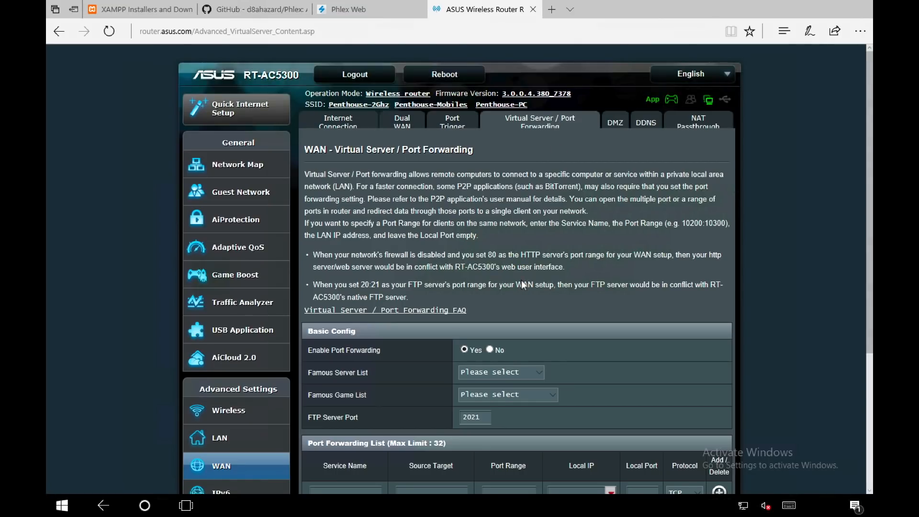
Delete the old forwarding rule and add a Phlex rule: TCP port 80 to 192.168.0.46:80
scroll(down, 3)
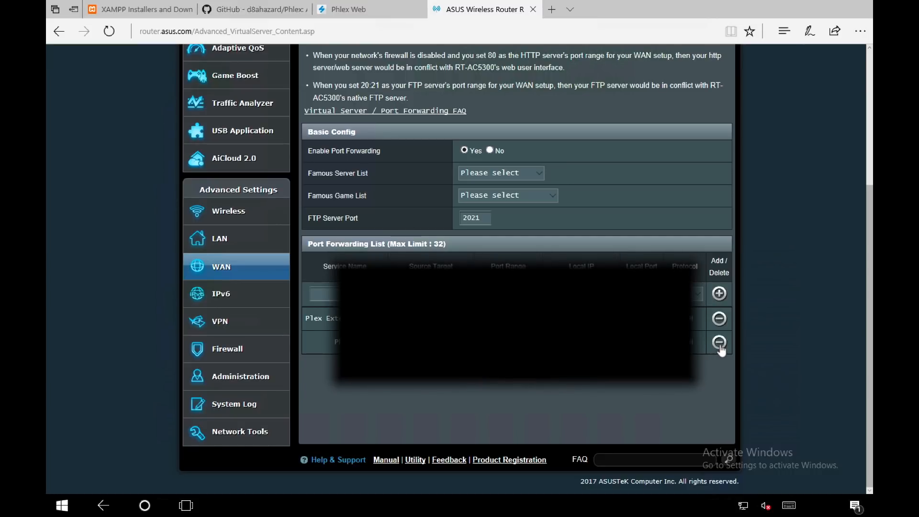
click(718, 341)
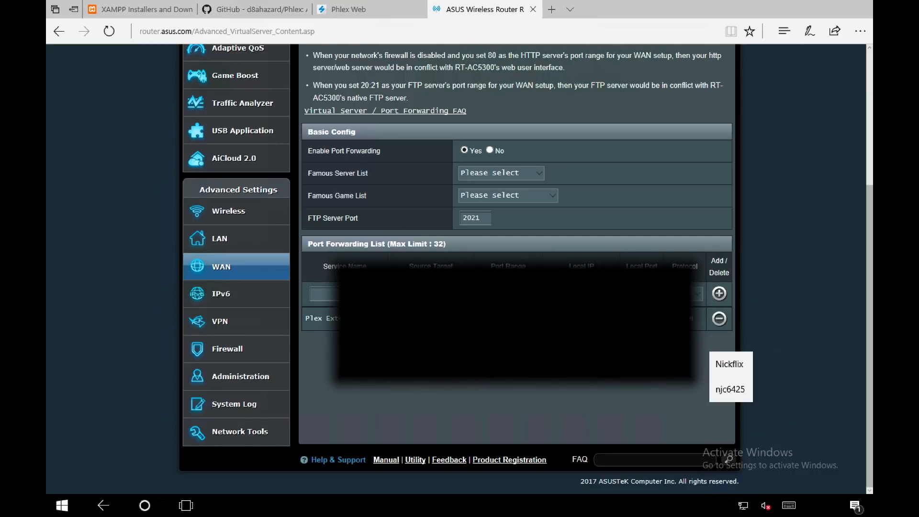
text(Phlex)
text(80)
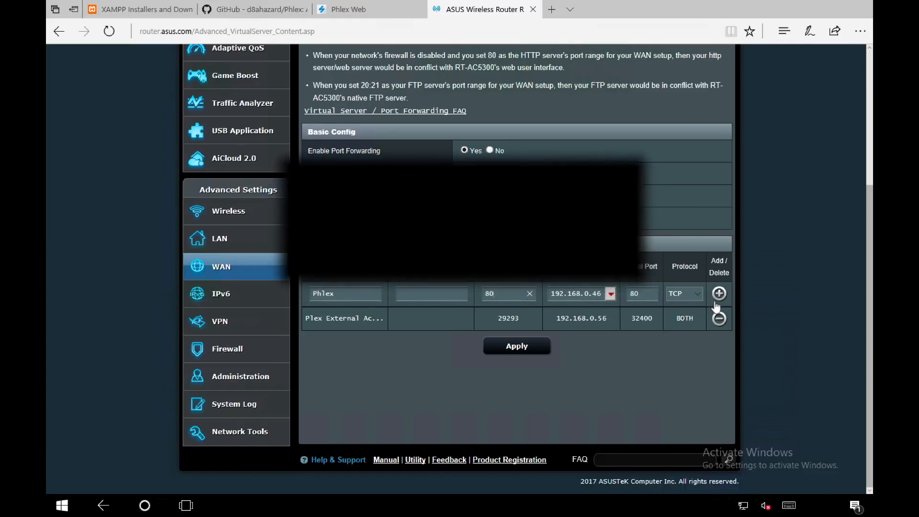
click(516, 346)
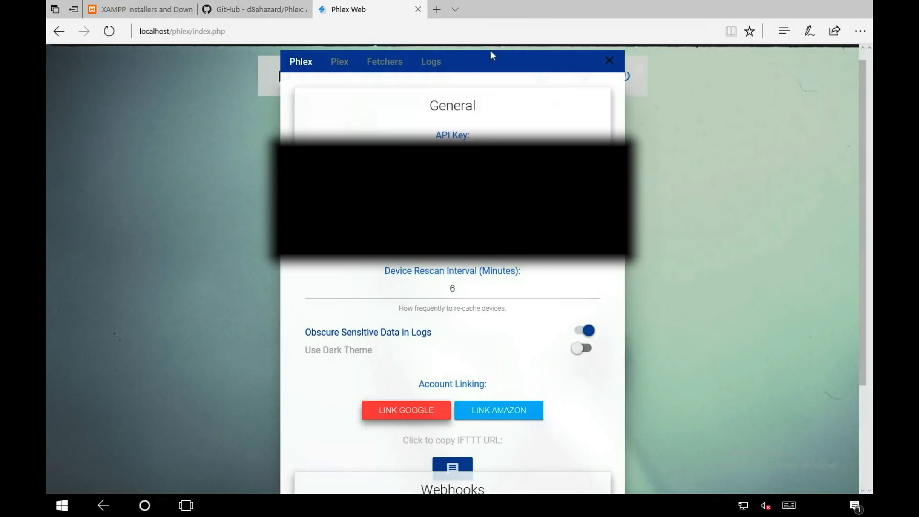
mouse_move(399, 417)
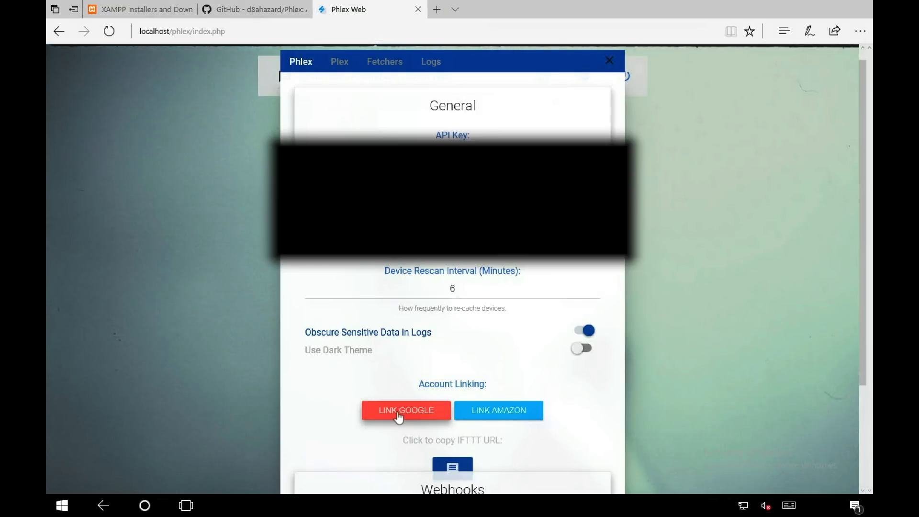
Click LINK GOOGLE under Account Linking in the Phlex settings
click(405, 410)
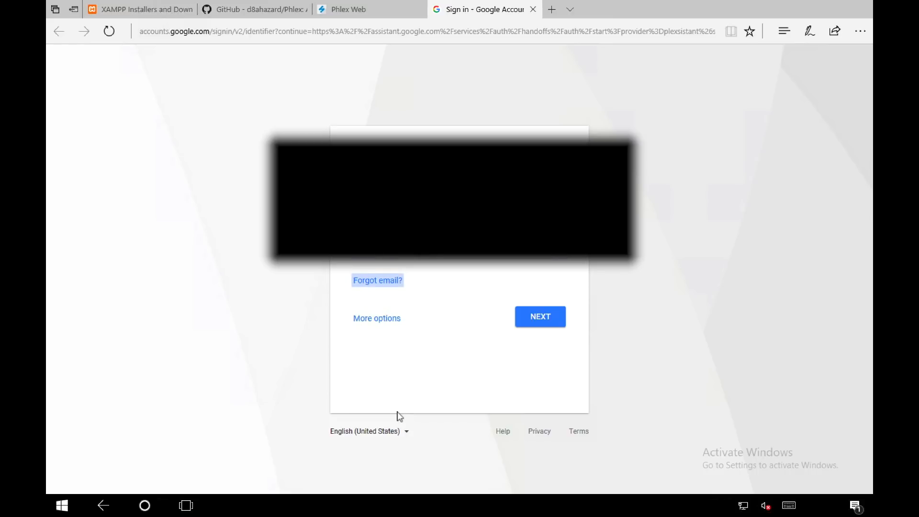
Sign in to Google with email and password, then close the Phlex settings panel
click(539, 316)
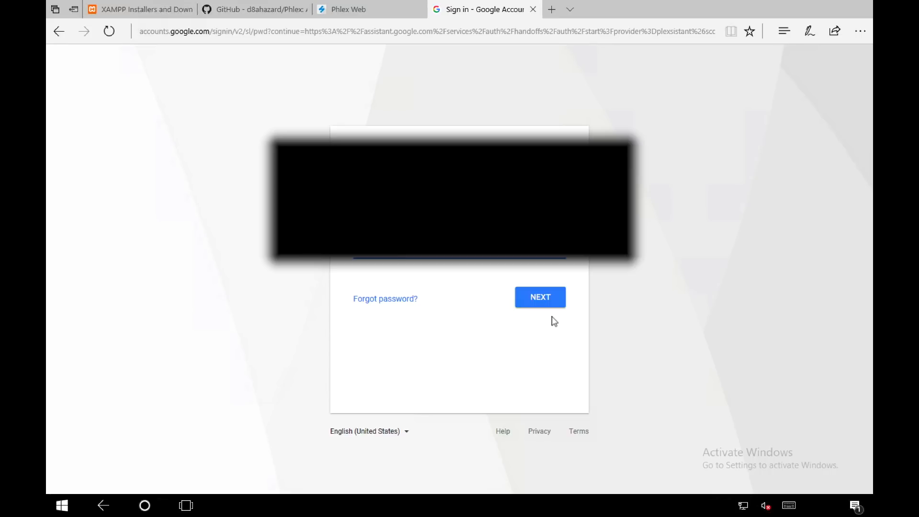
click(539, 297)
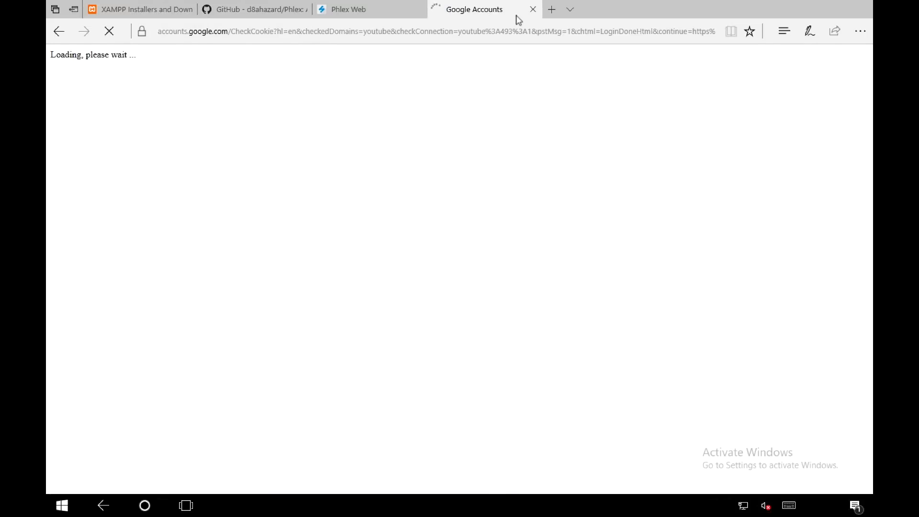
mouse_move(475, 10)
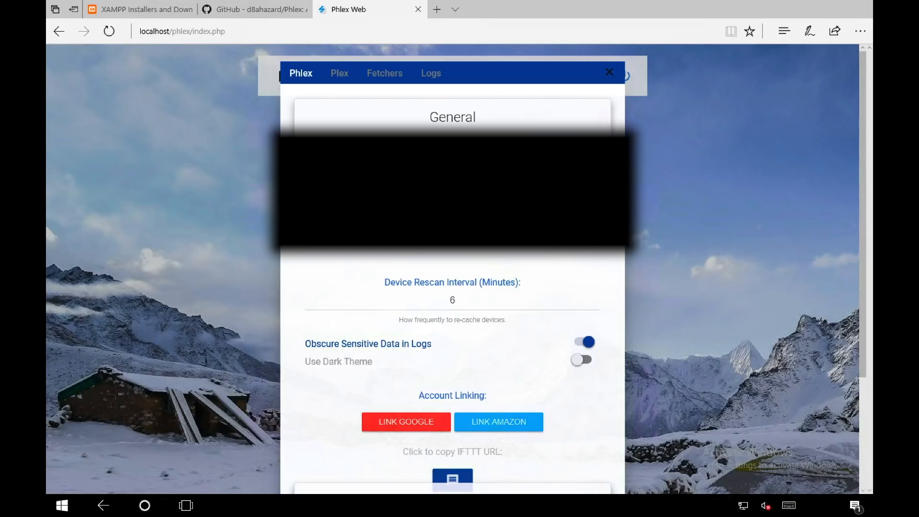
click(609, 71)
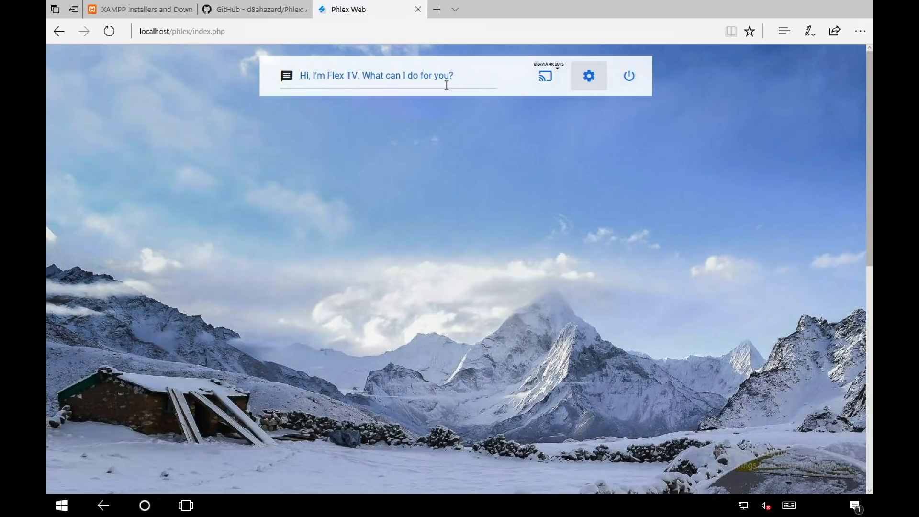